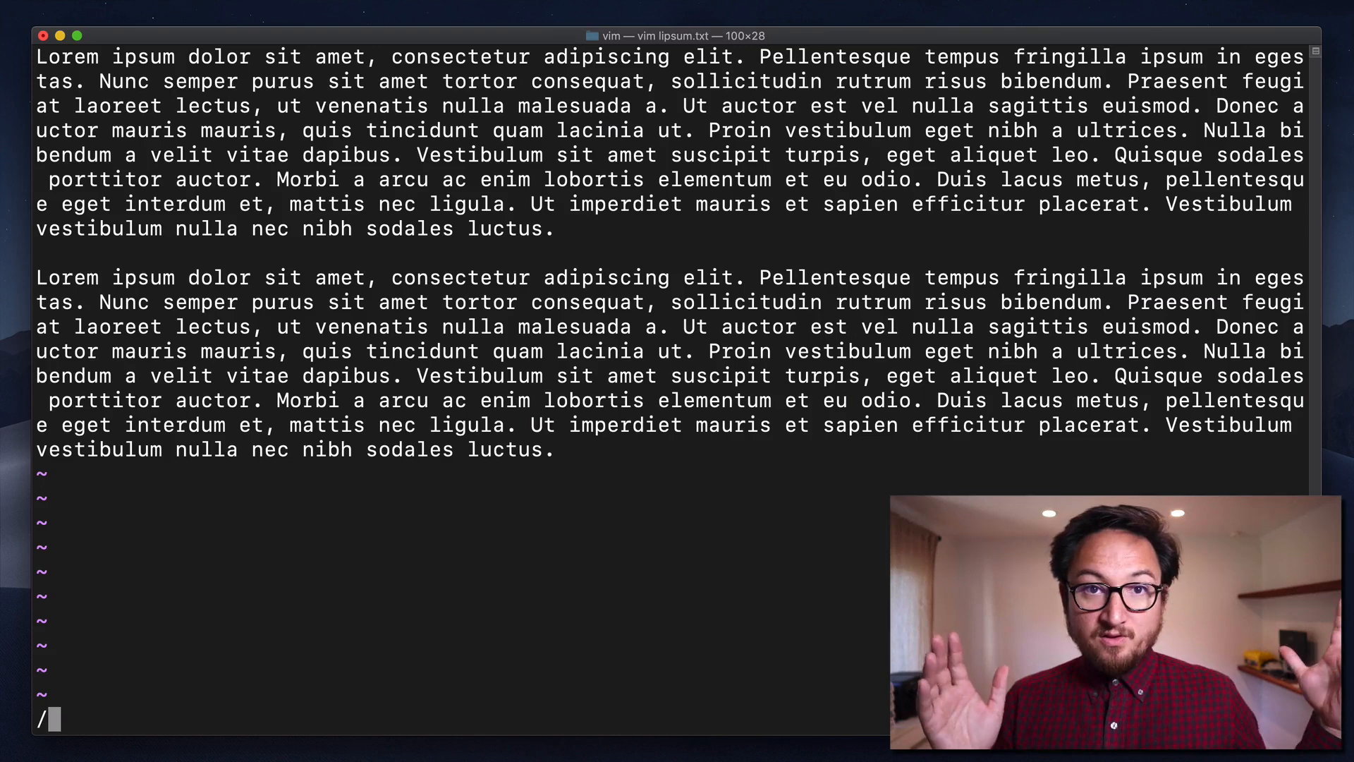
Search lipsum.txt for 'Nunc', landing on the word starting the second line.
text(nun)
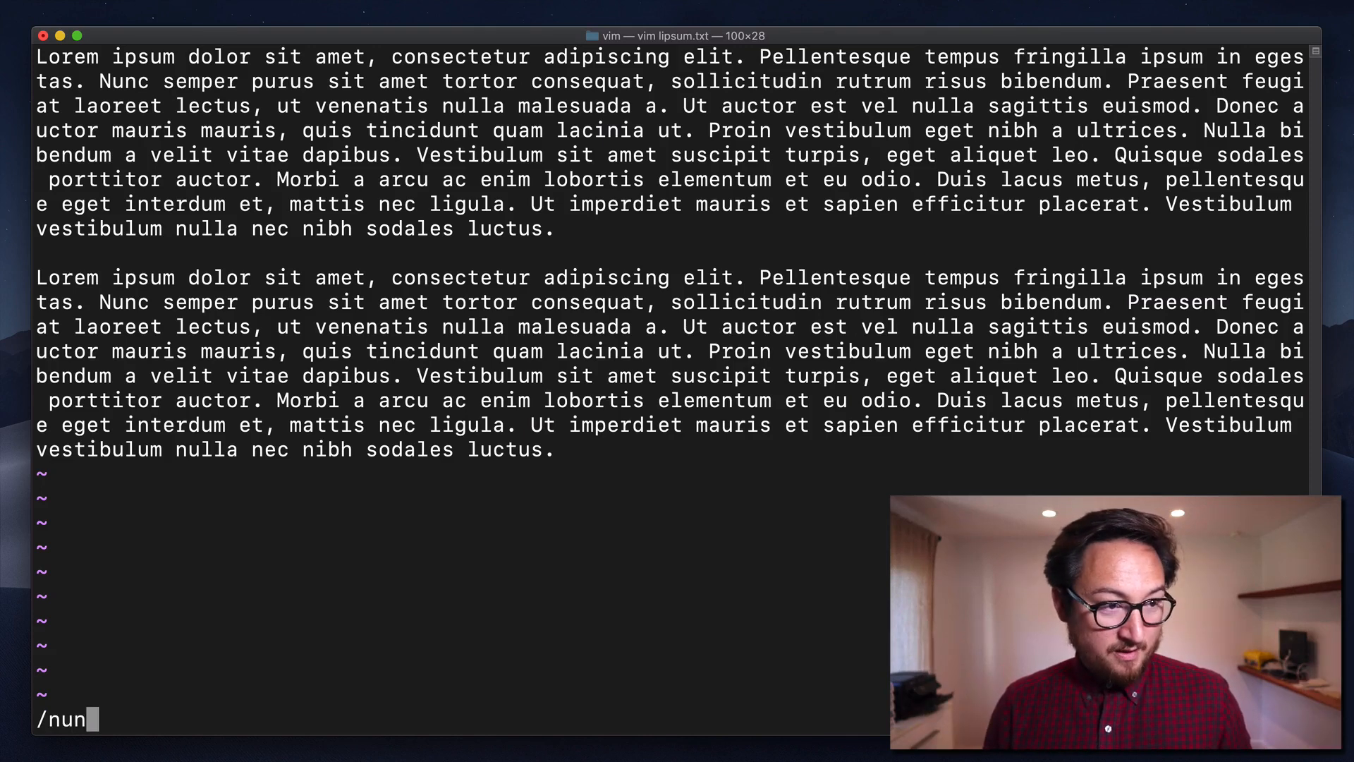
text(c)
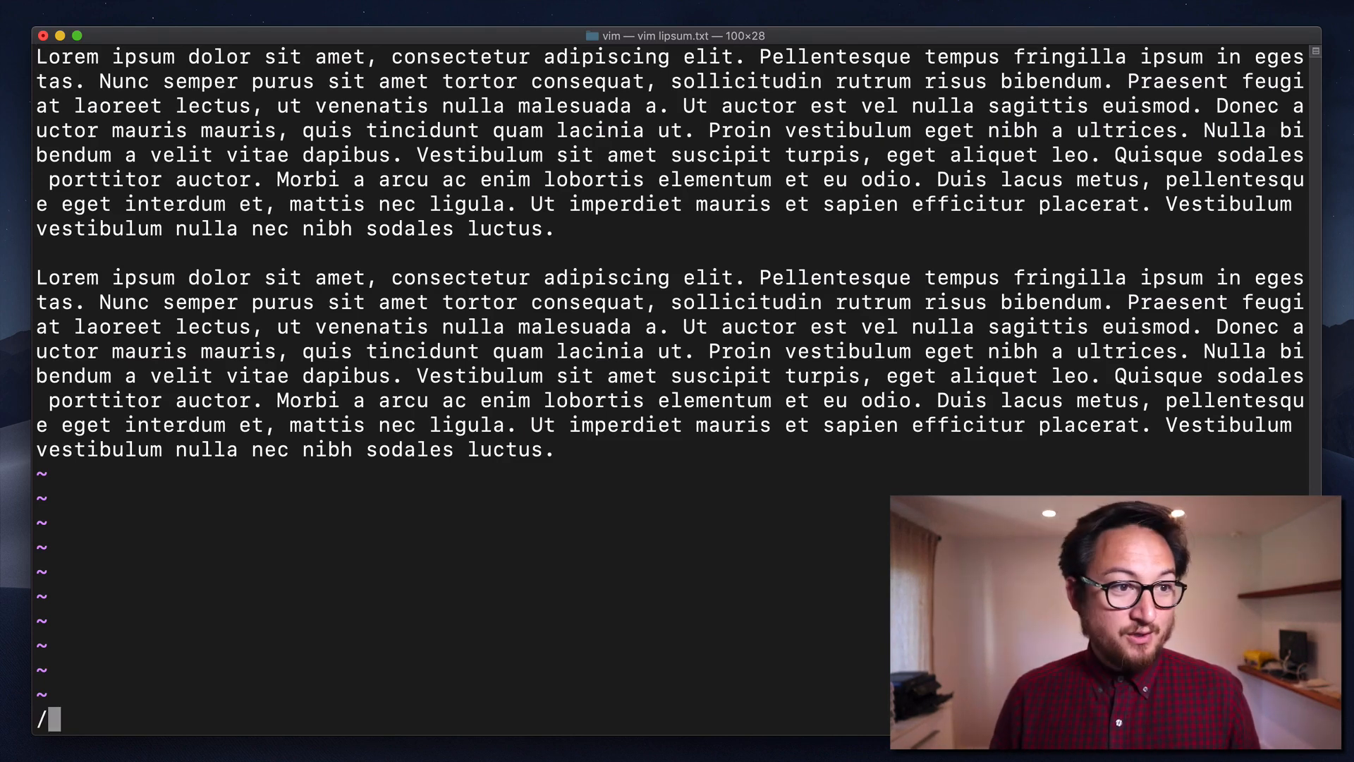
text(Nunc)
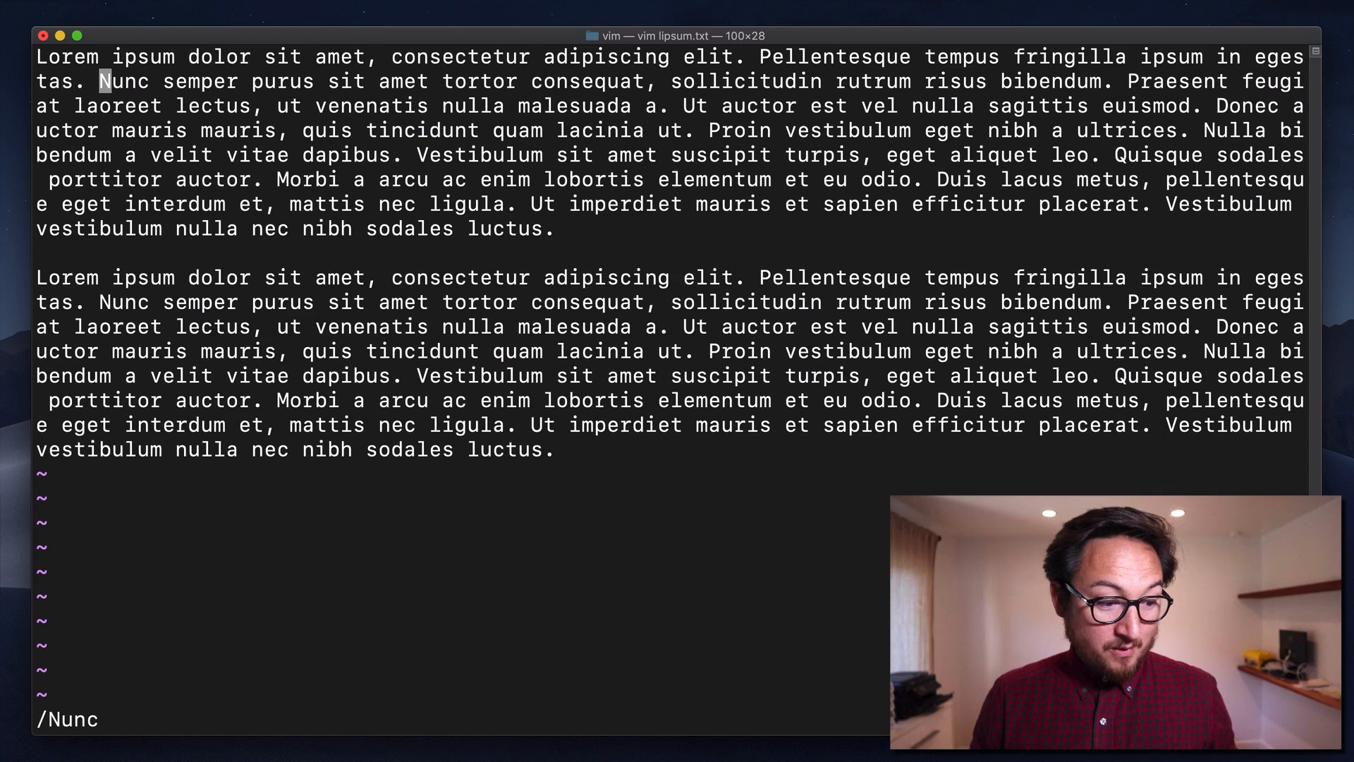
text(met)
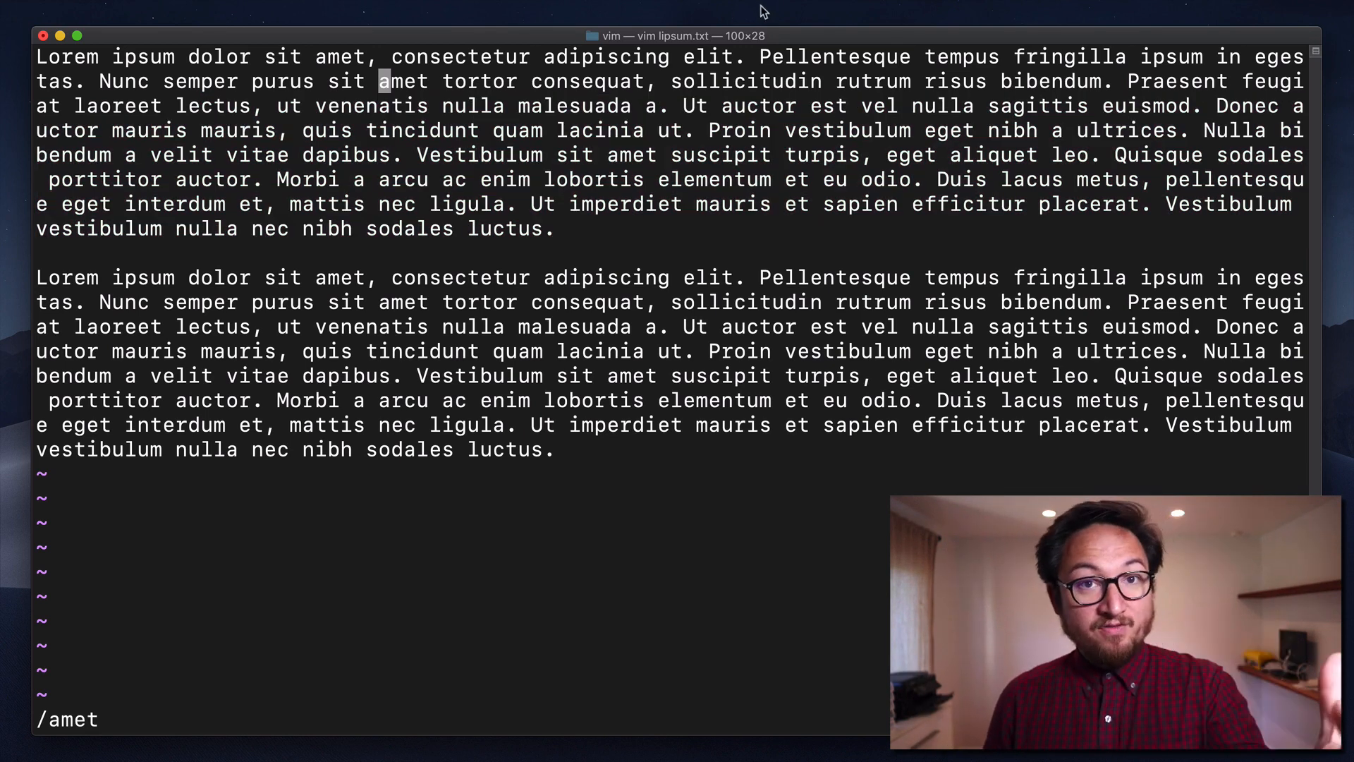
Step to the next 'amet' match, then back to the one on line two.
key(n)
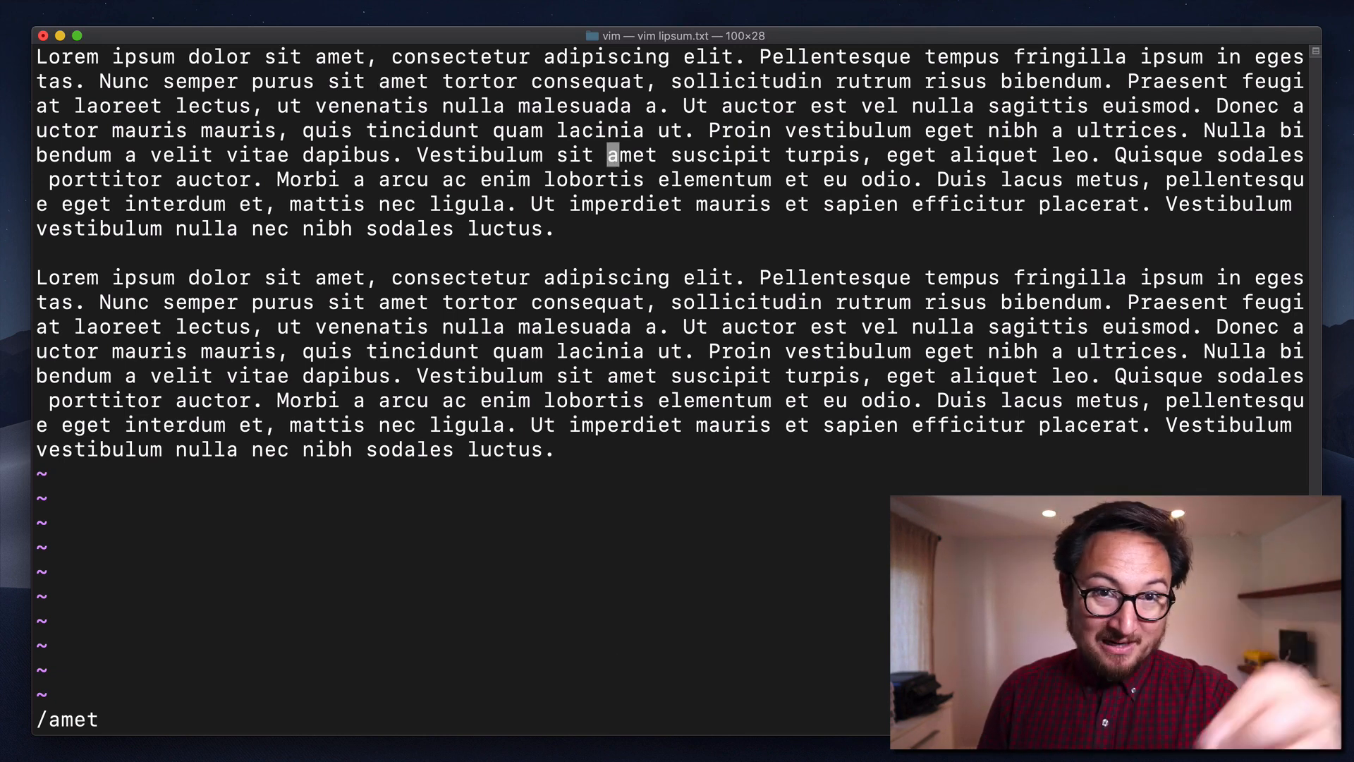
key(n)
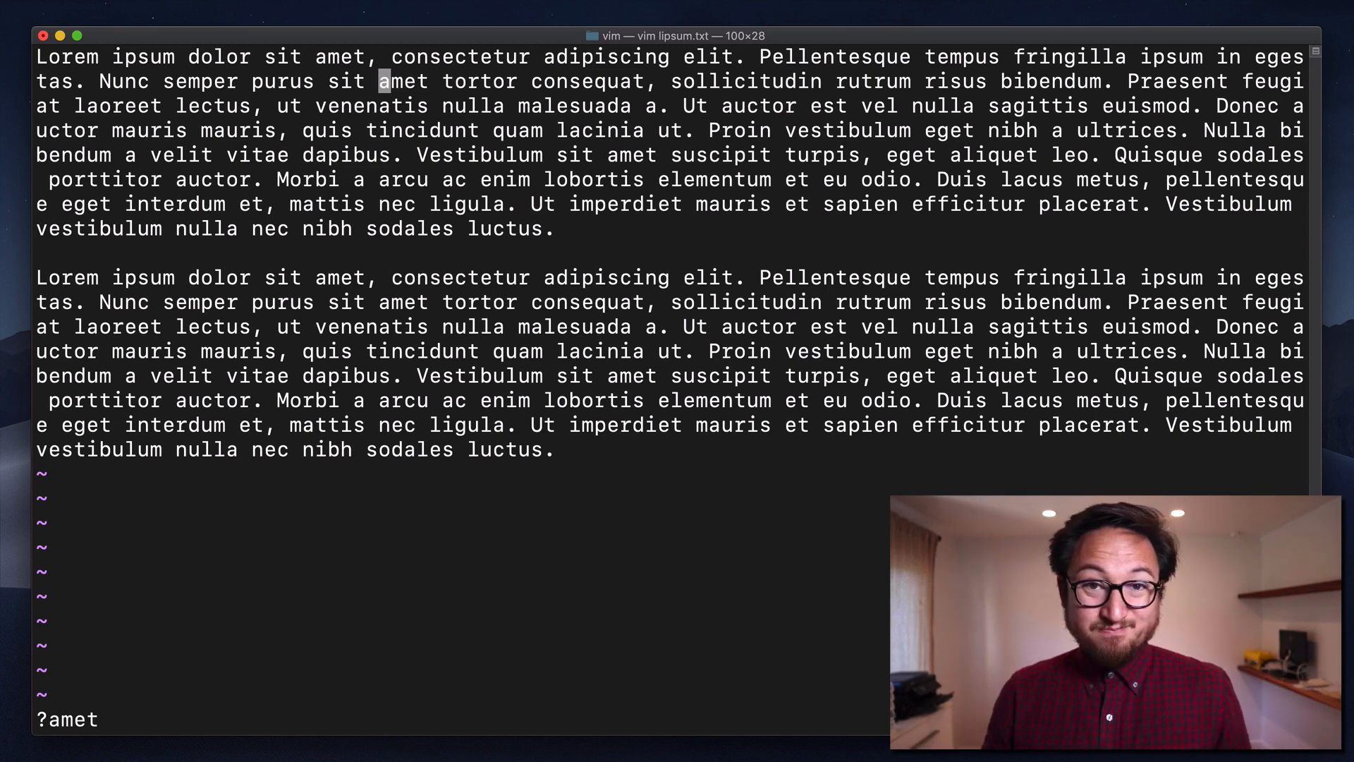
Enter ':h n' to show the pattern.txt help on repeating searches above the file.
text(:h n)
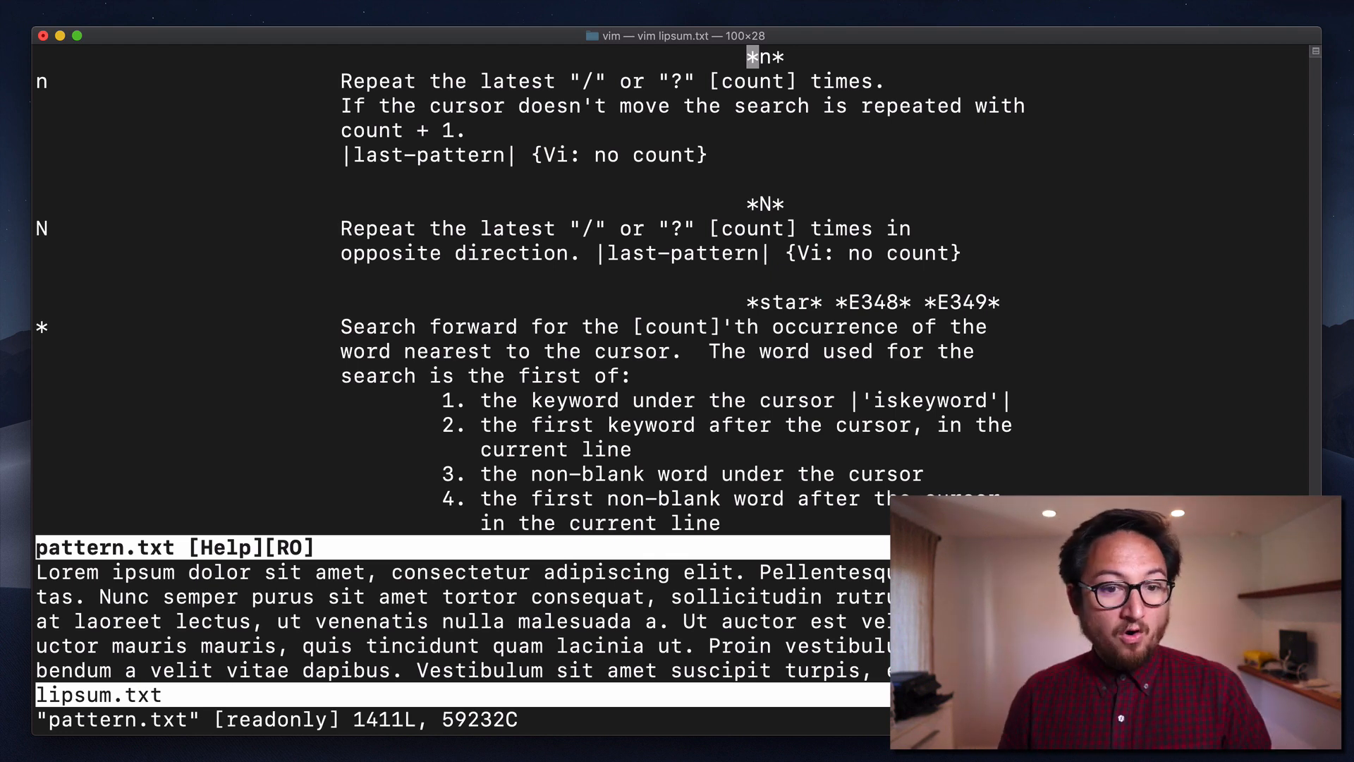
mouse_move(715, 81)
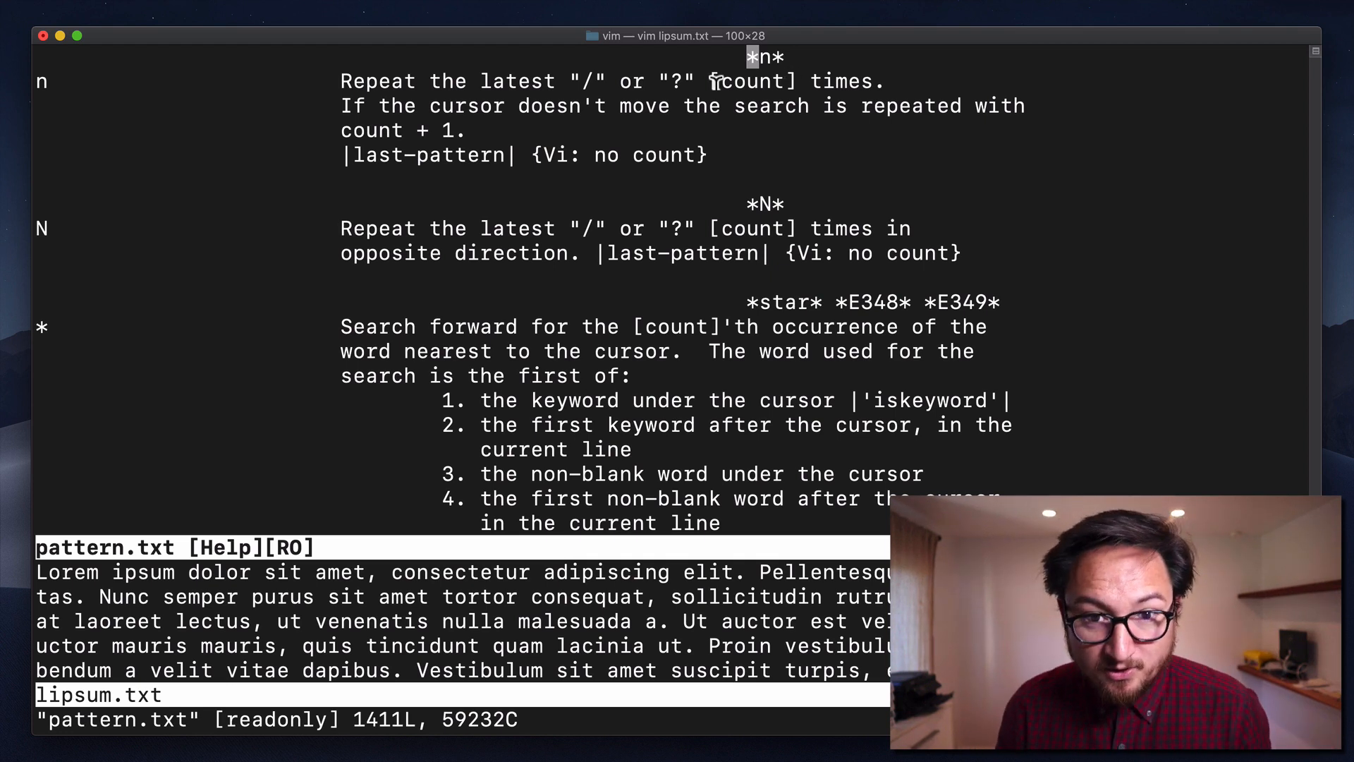